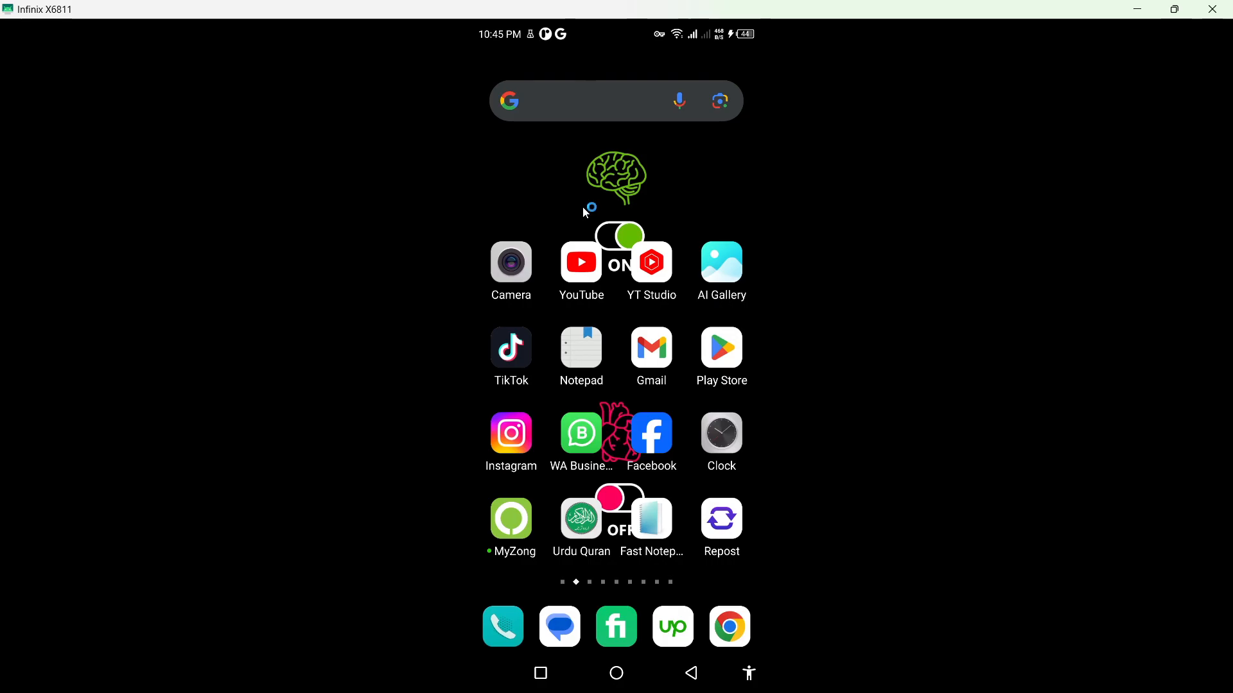
pyautogui.moveTo(657, 295)
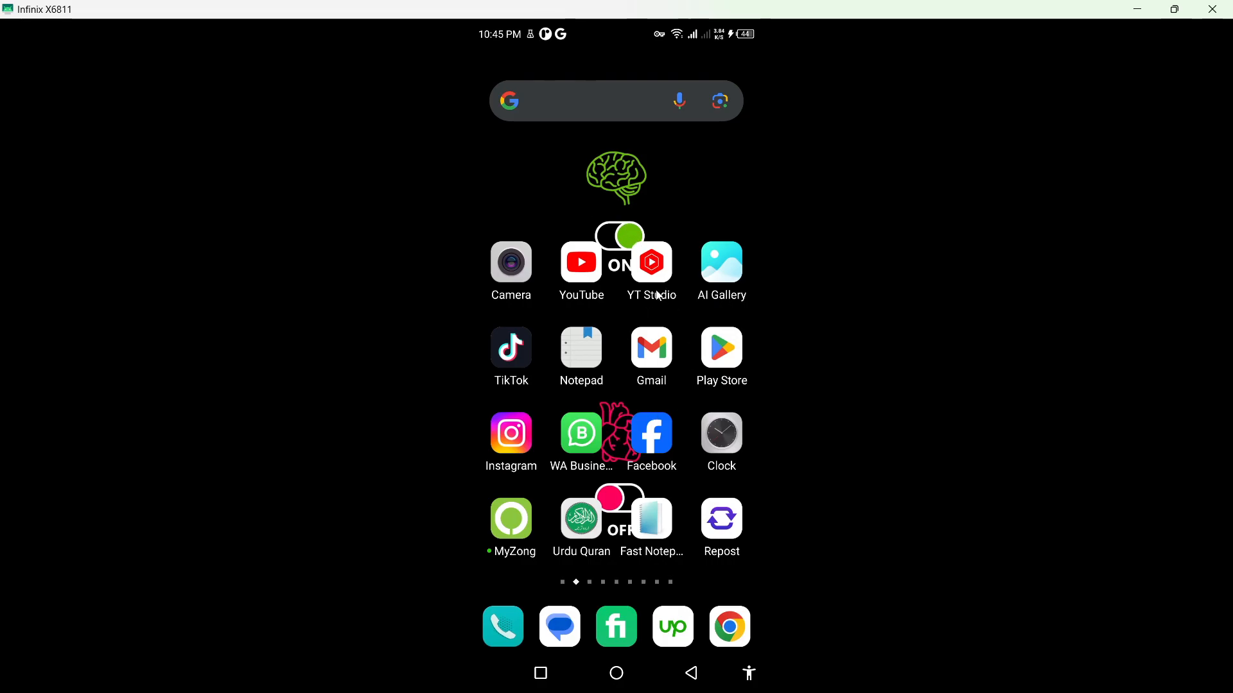
# - Search 'capcut' in Play Store and start updating CapCut - Video Editor (Beta)
pyautogui.click(719, 349)
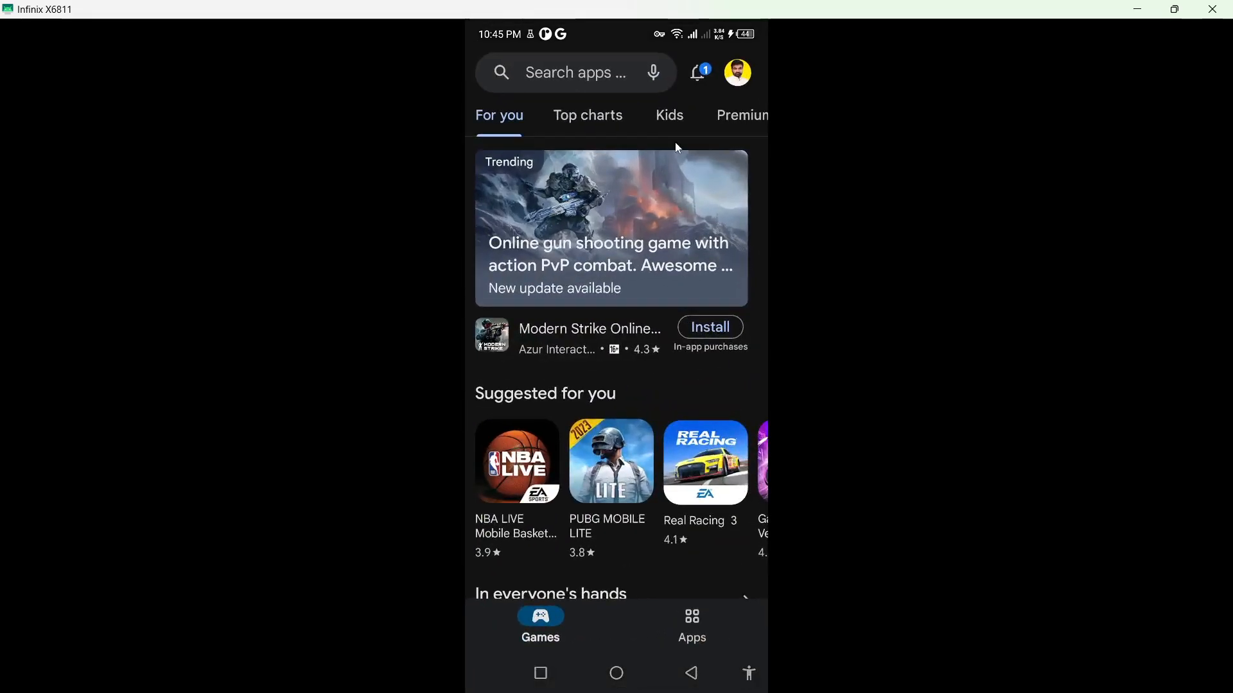
pyautogui.write('ca')
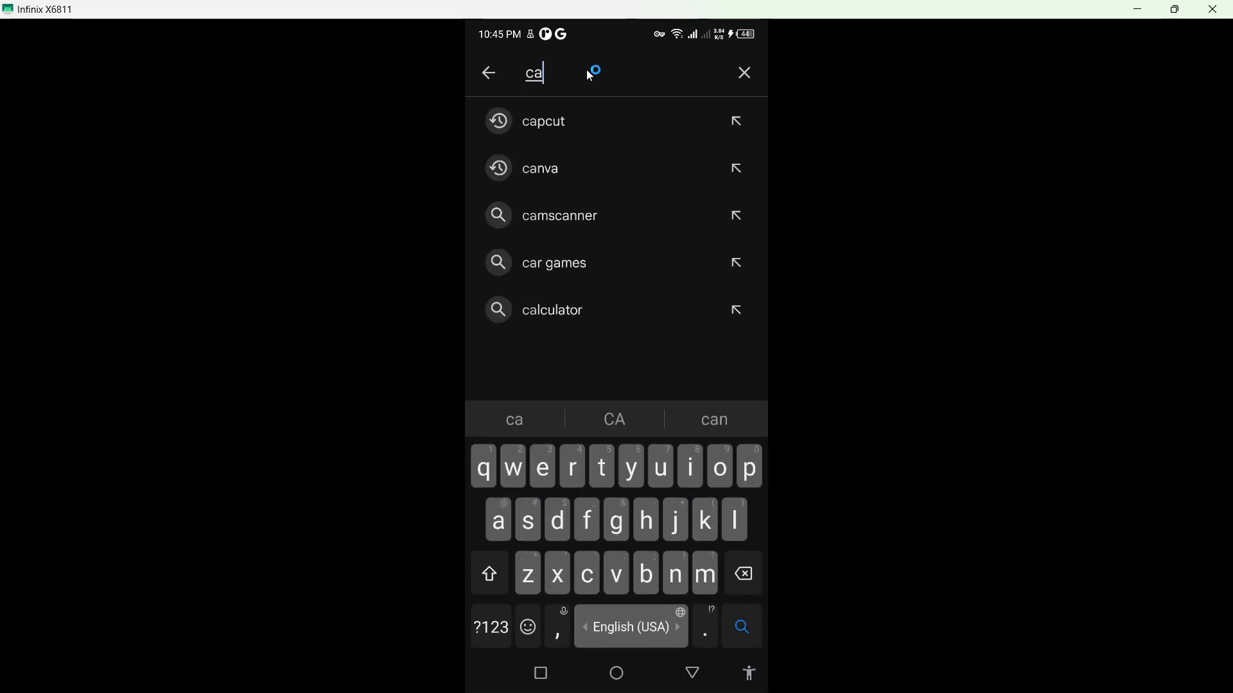
pyautogui.click(542, 121)
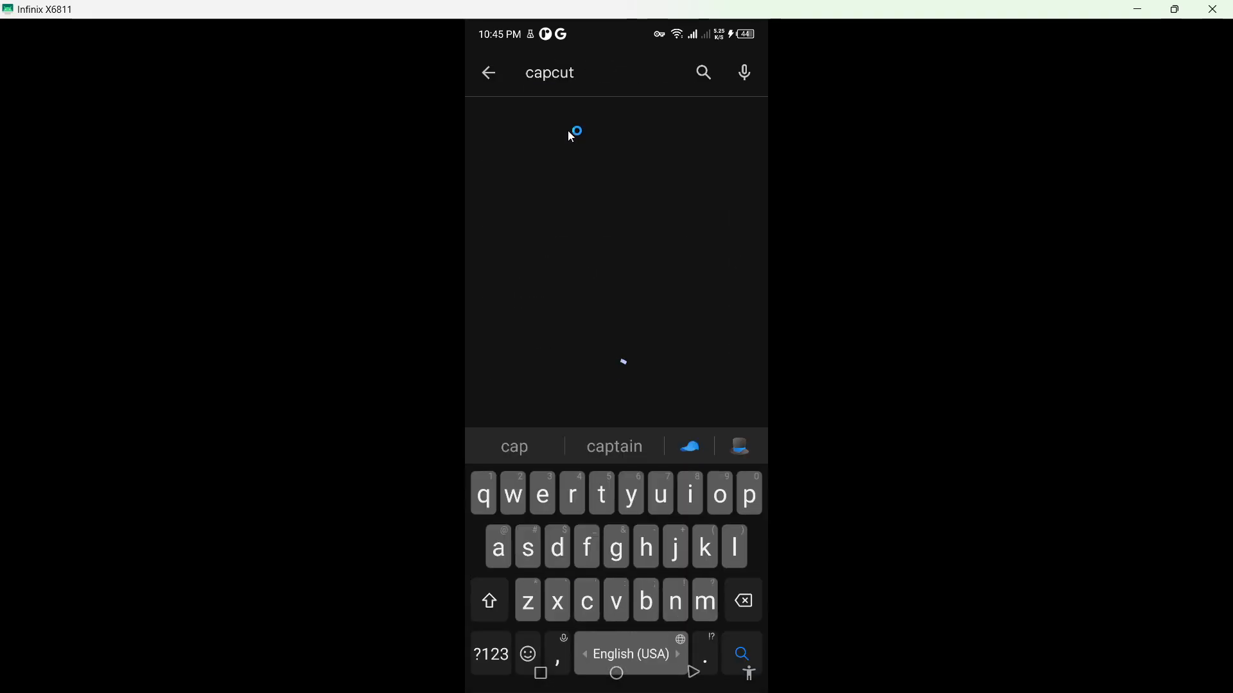
pyautogui.click(703, 72)
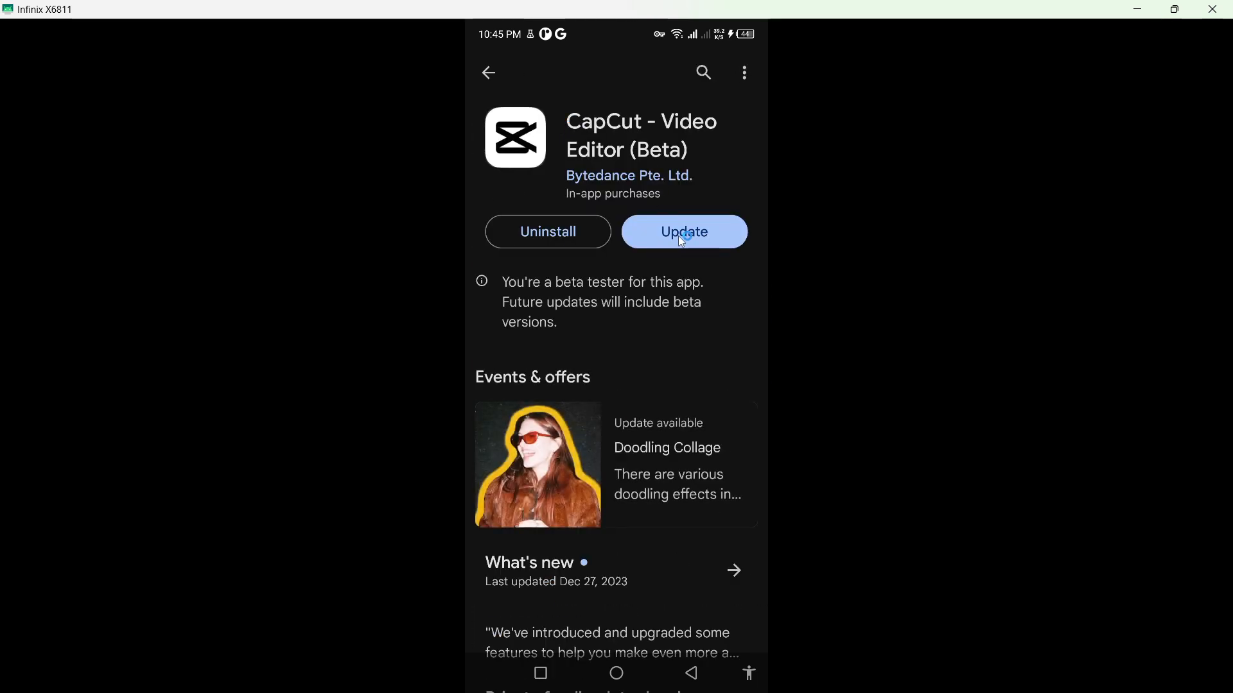
pyautogui.click(684, 231)
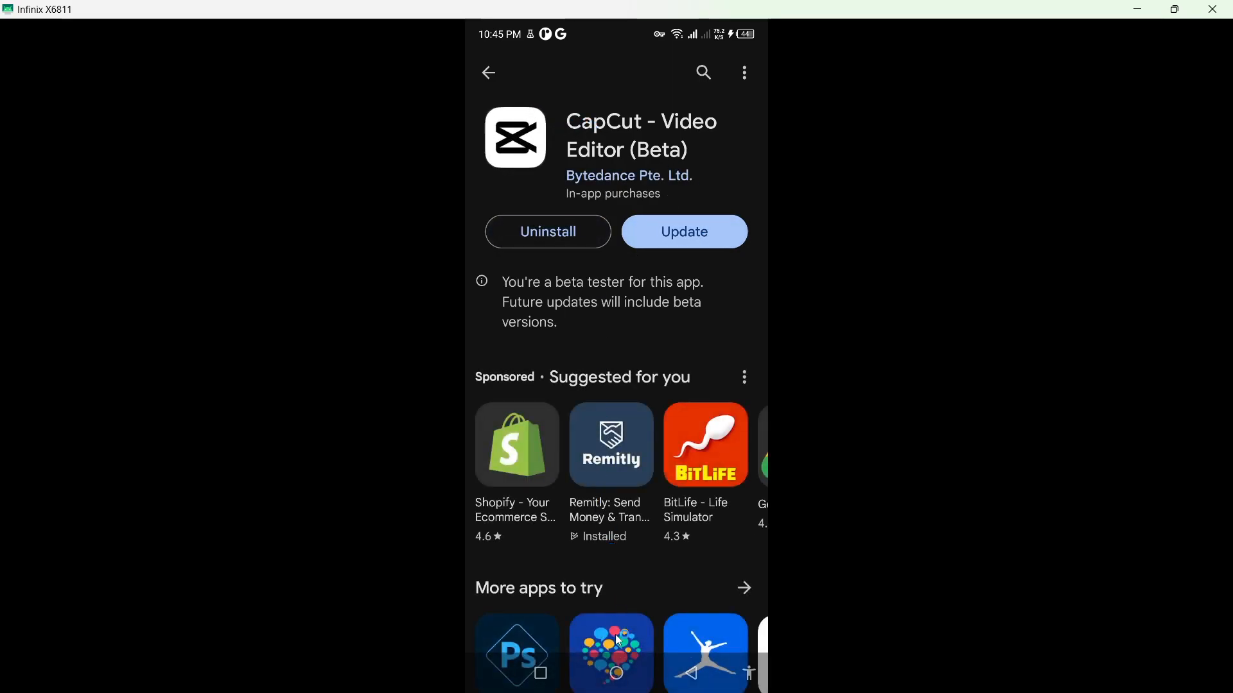
pyautogui.click(615, 673)
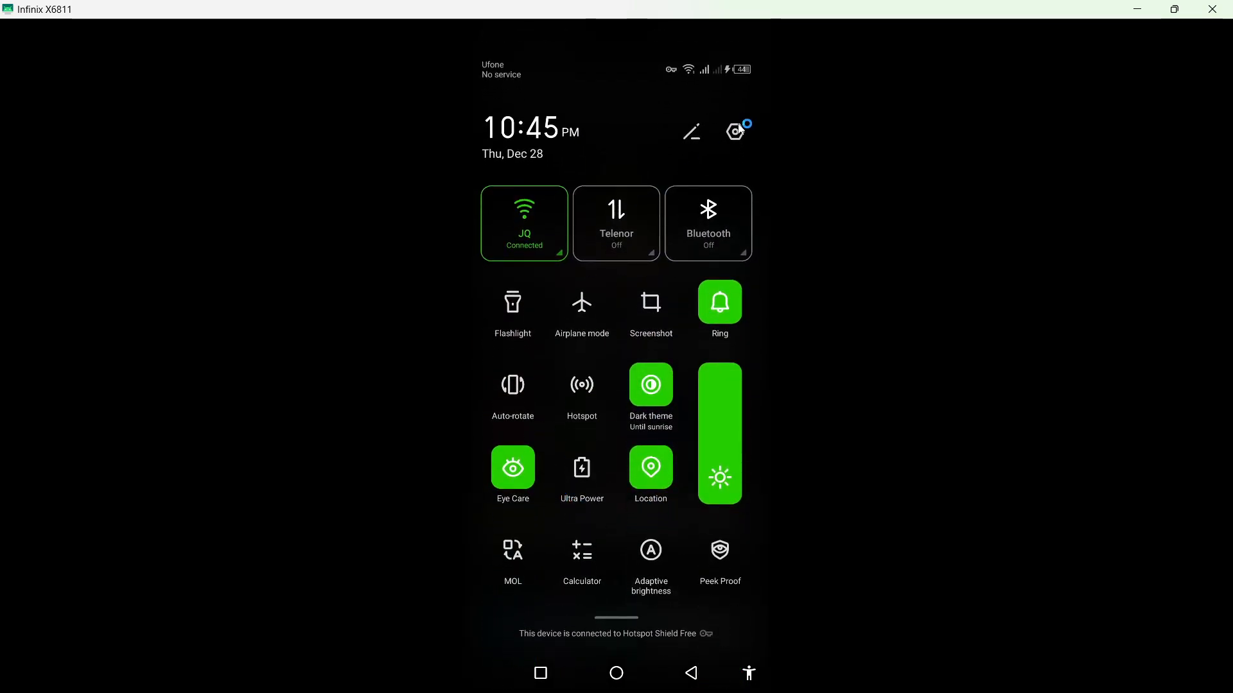
# - Reach CapCut's app info page via Settings > App management > App list, searching 'cap'
pyautogui.click(735, 131)
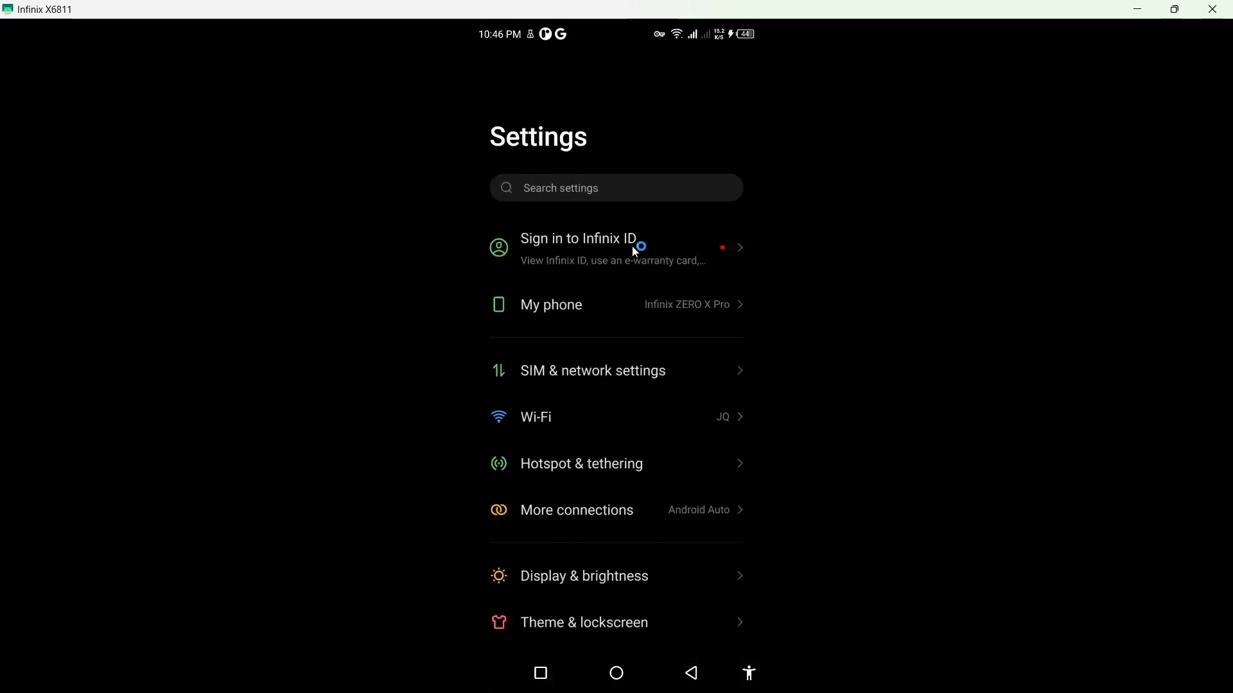
pyautogui.scroll(-3)
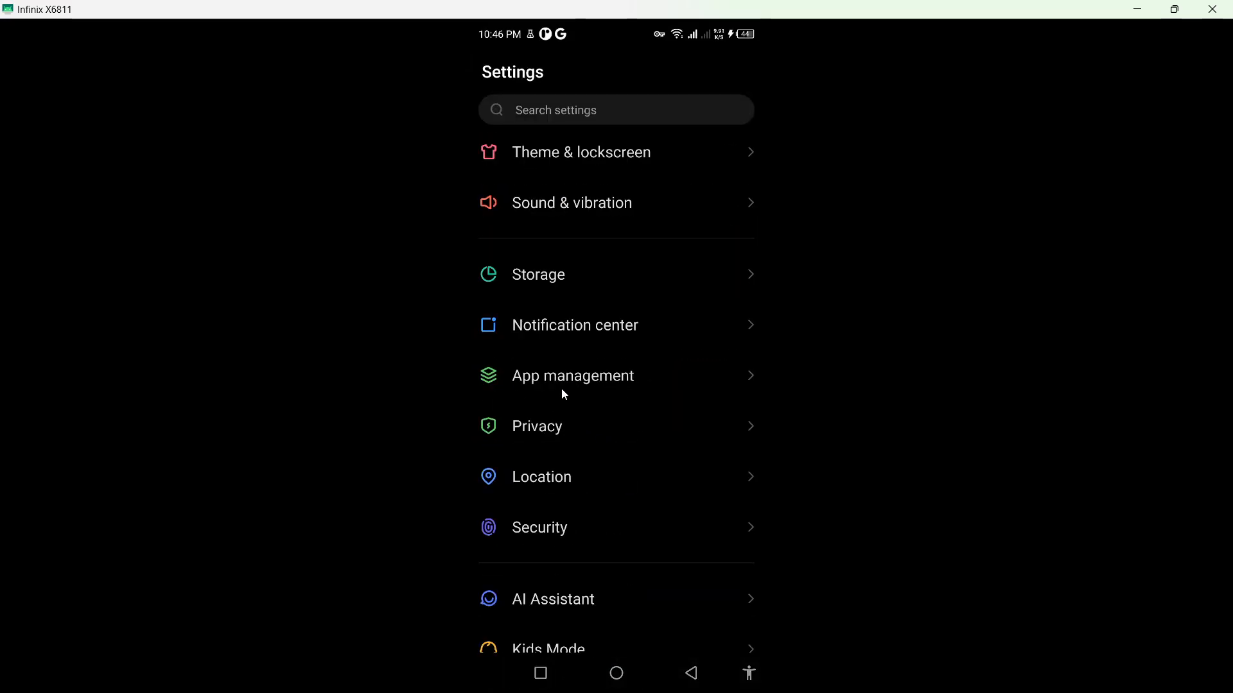
pyautogui.click(572, 375)
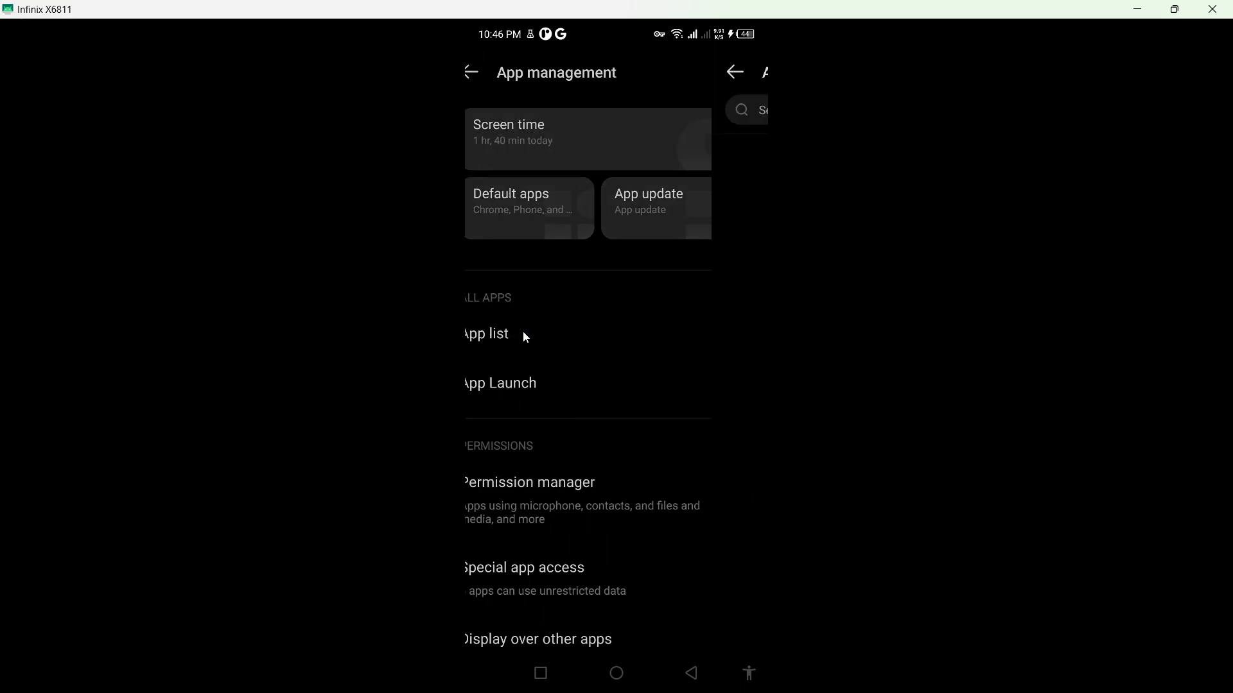
pyautogui.click(486, 333)
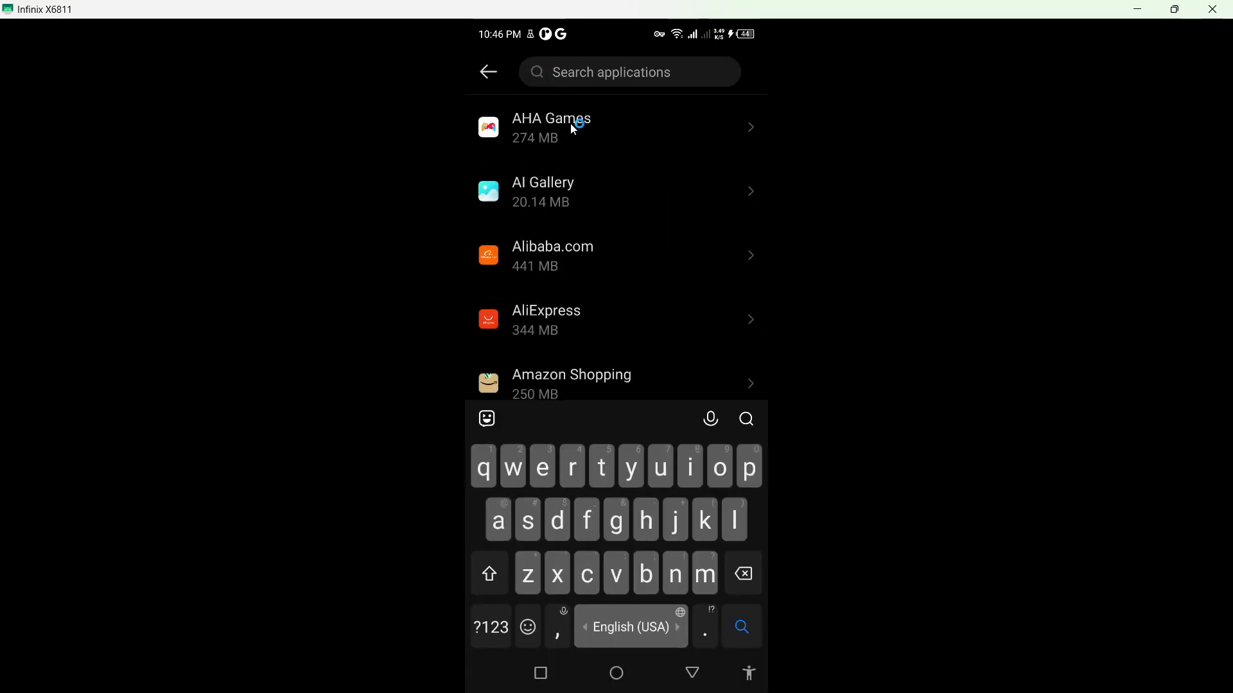
pyautogui.write('cap')
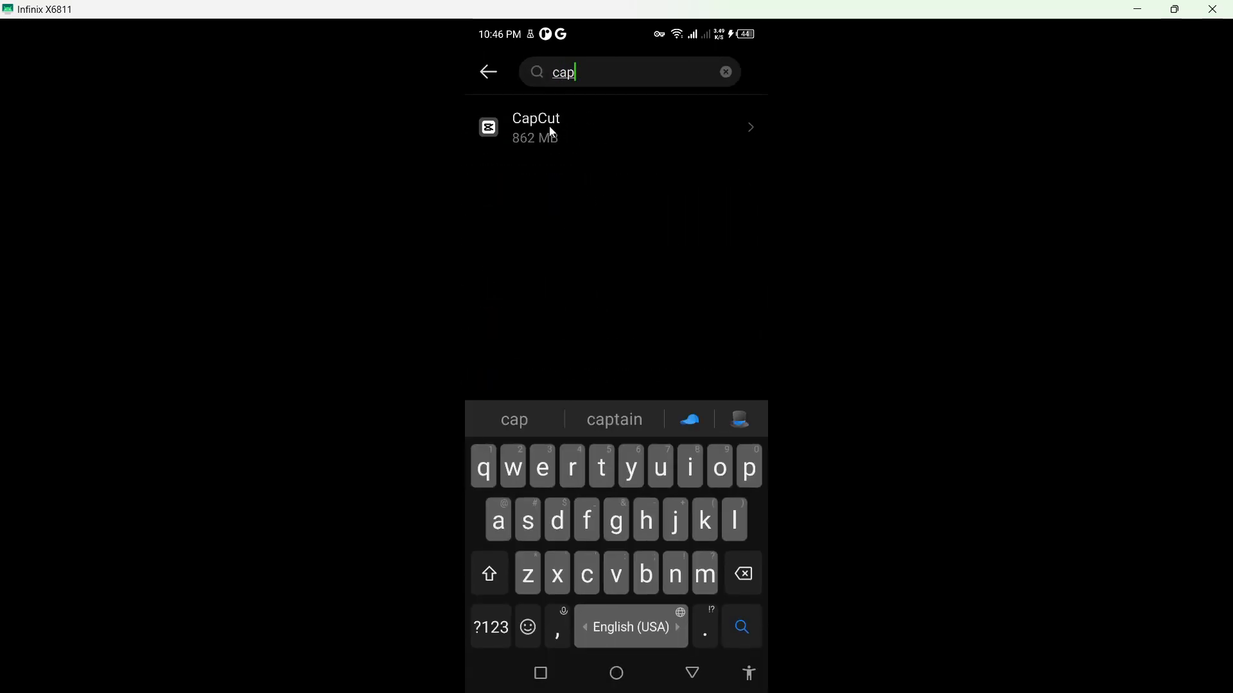
pyautogui.click(614, 127)
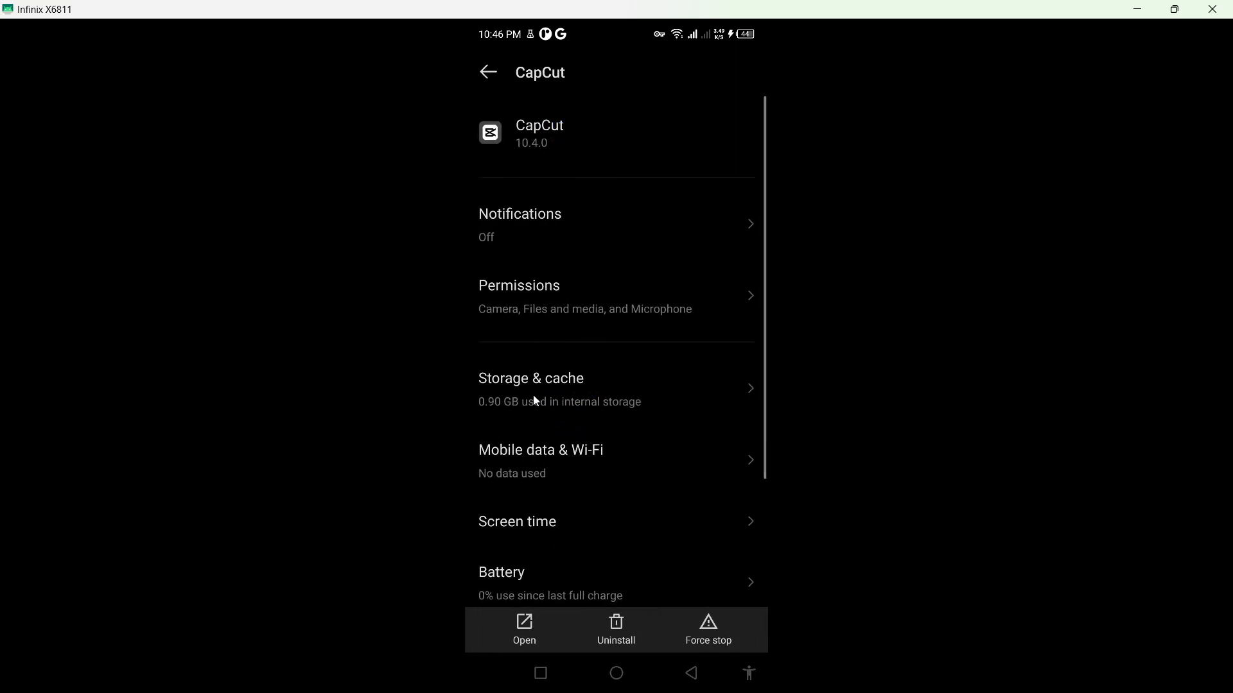
# - Clear CapCut's storage and cache, then return to the home screen
pyautogui.click(530, 389)
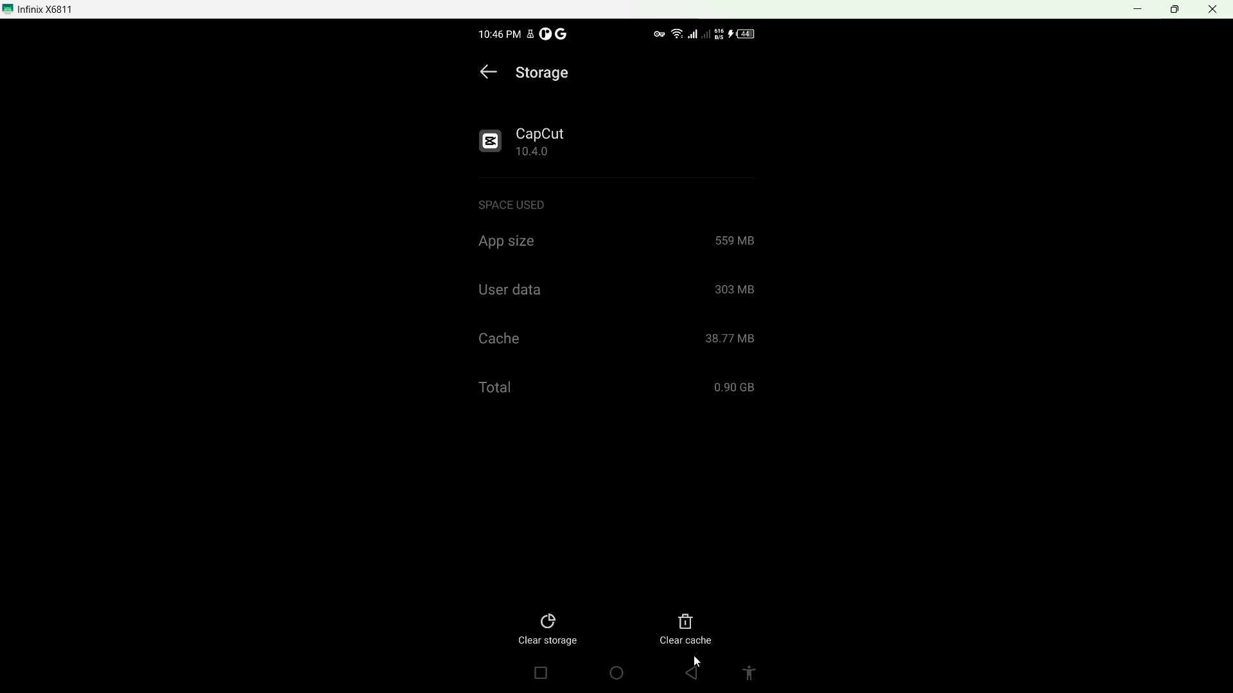
pyautogui.click(487, 72)
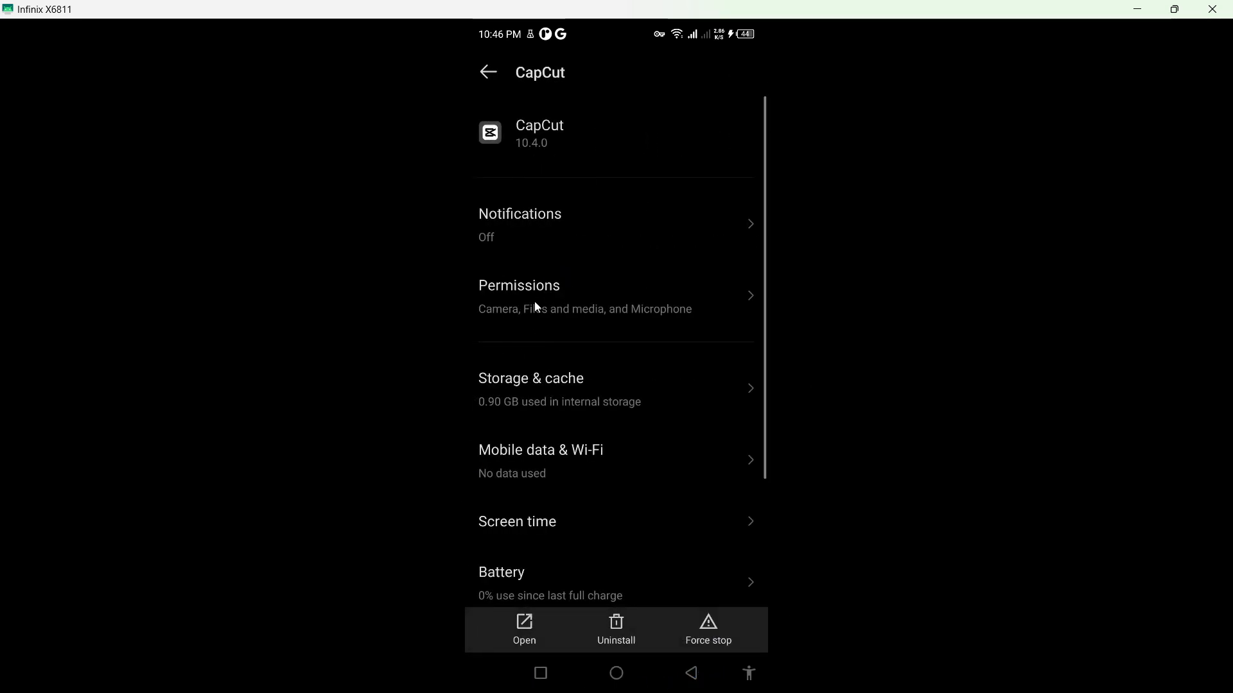
pyautogui.click(615, 672)
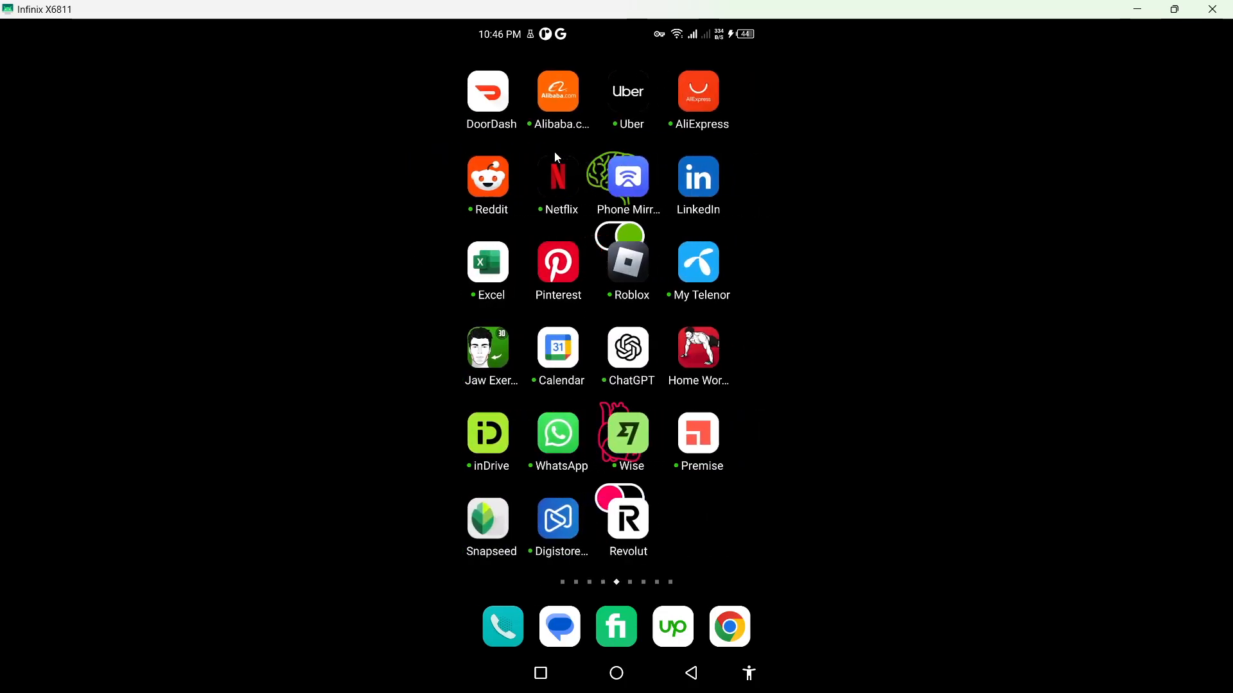
pyautogui.hscroll(-3)
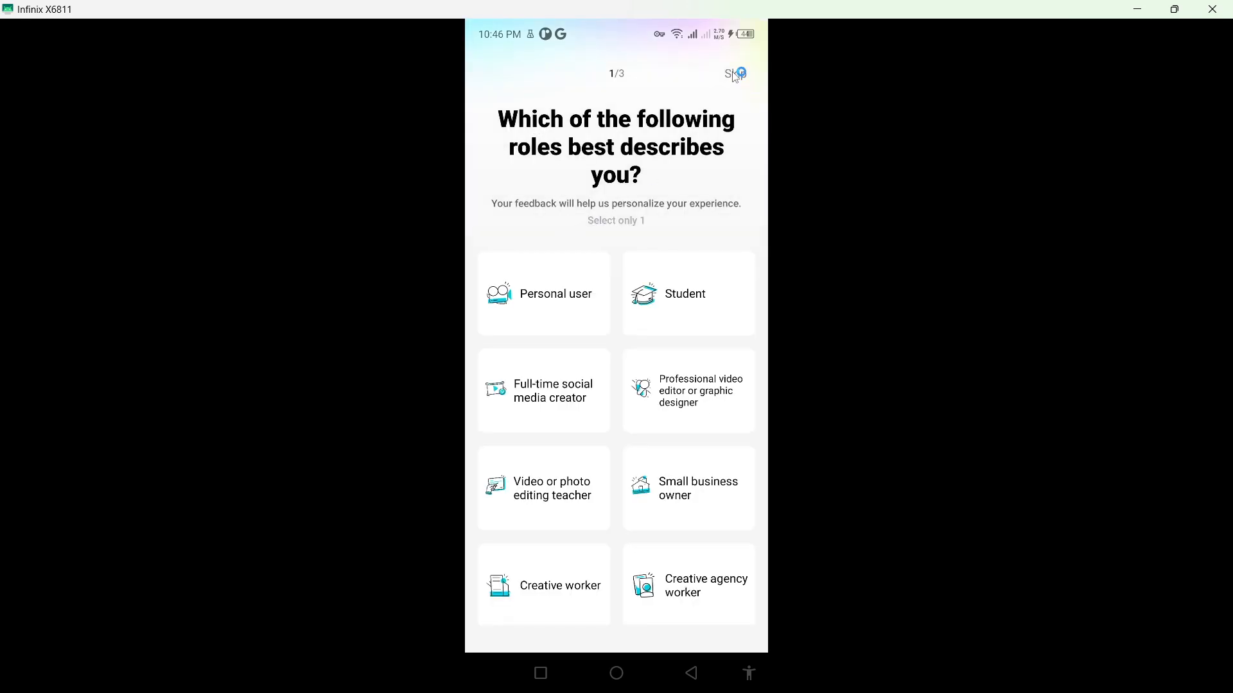
pyautogui.click(735, 73)
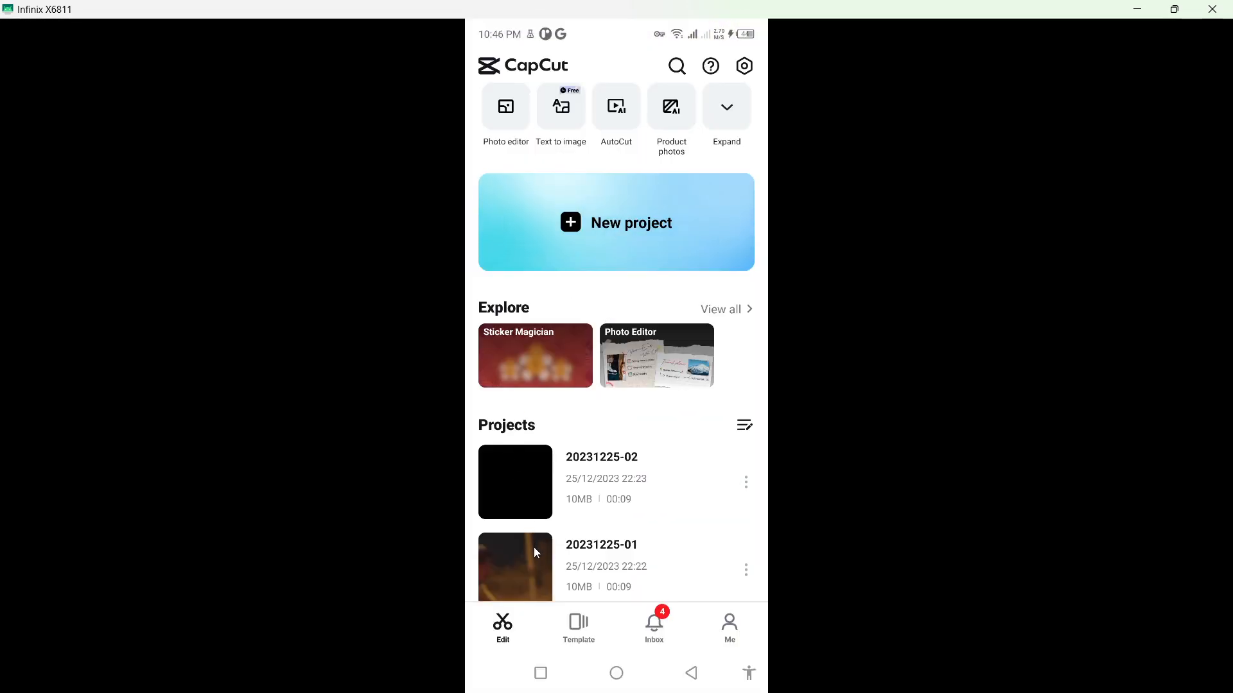
pyautogui.click(515, 567)
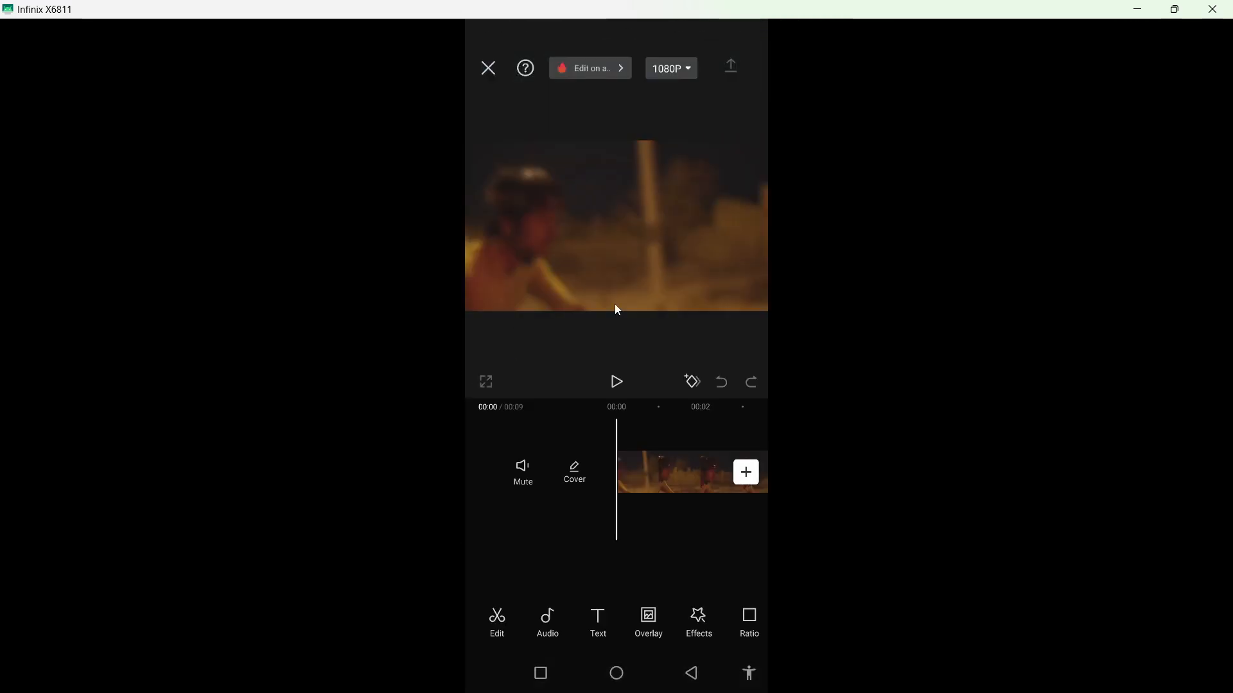
# - Delete the Ending clip so the project runs 00:07, then go home
pyautogui.click(669, 478)
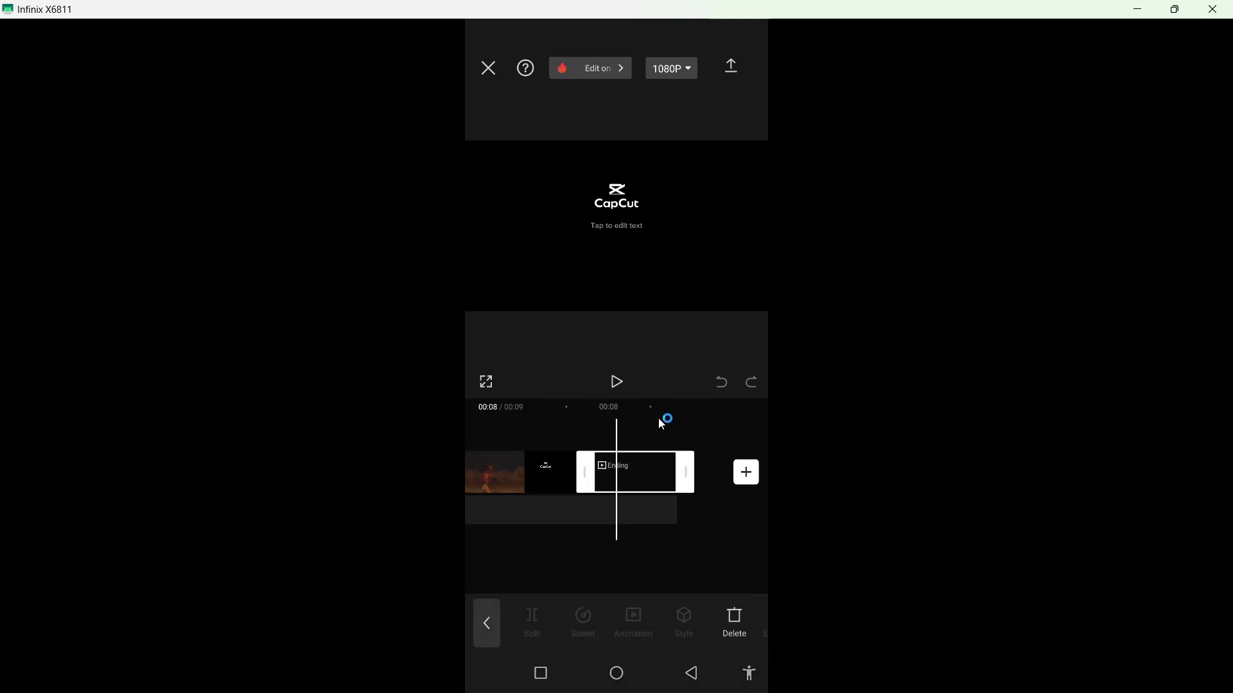
pyautogui.click(597, 68)
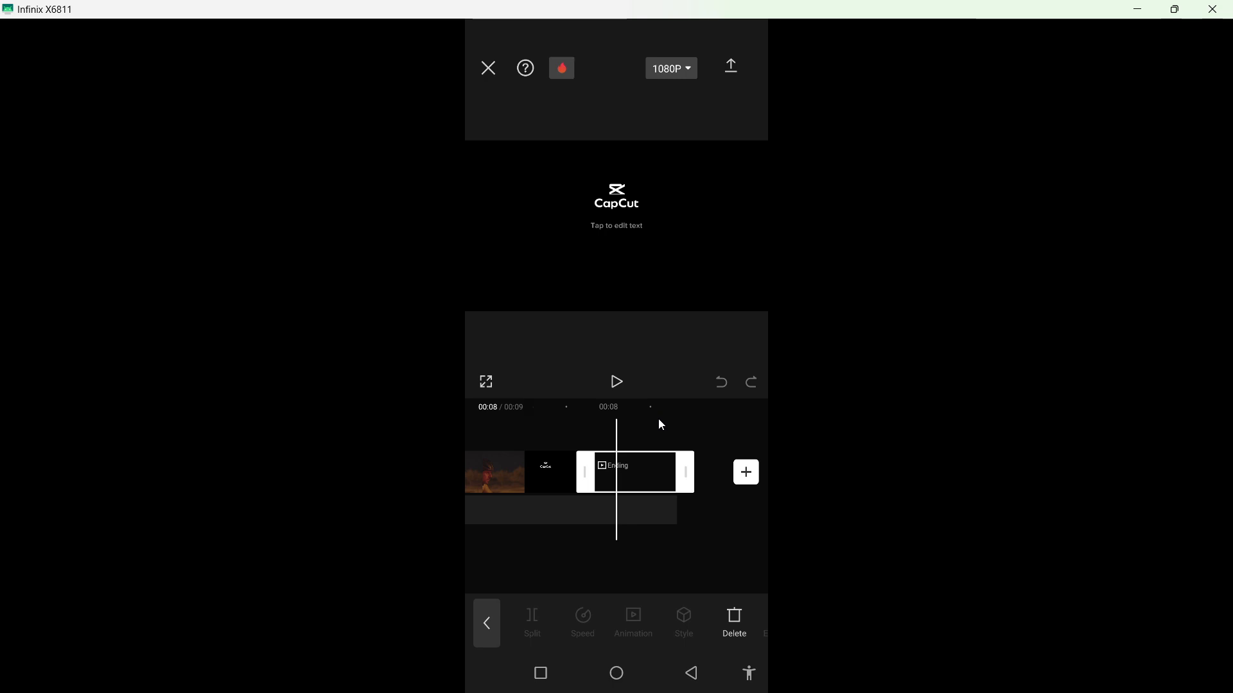
pyautogui.moveTo(622, 469)
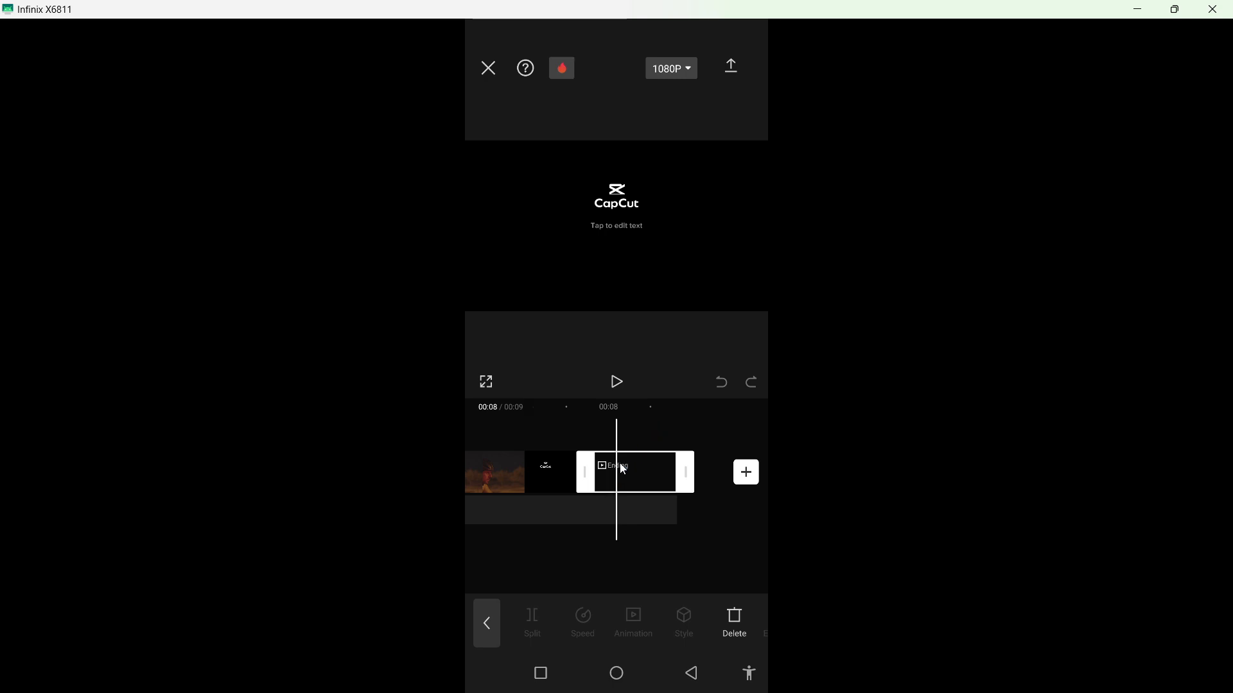
pyautogui.click(644, 478)
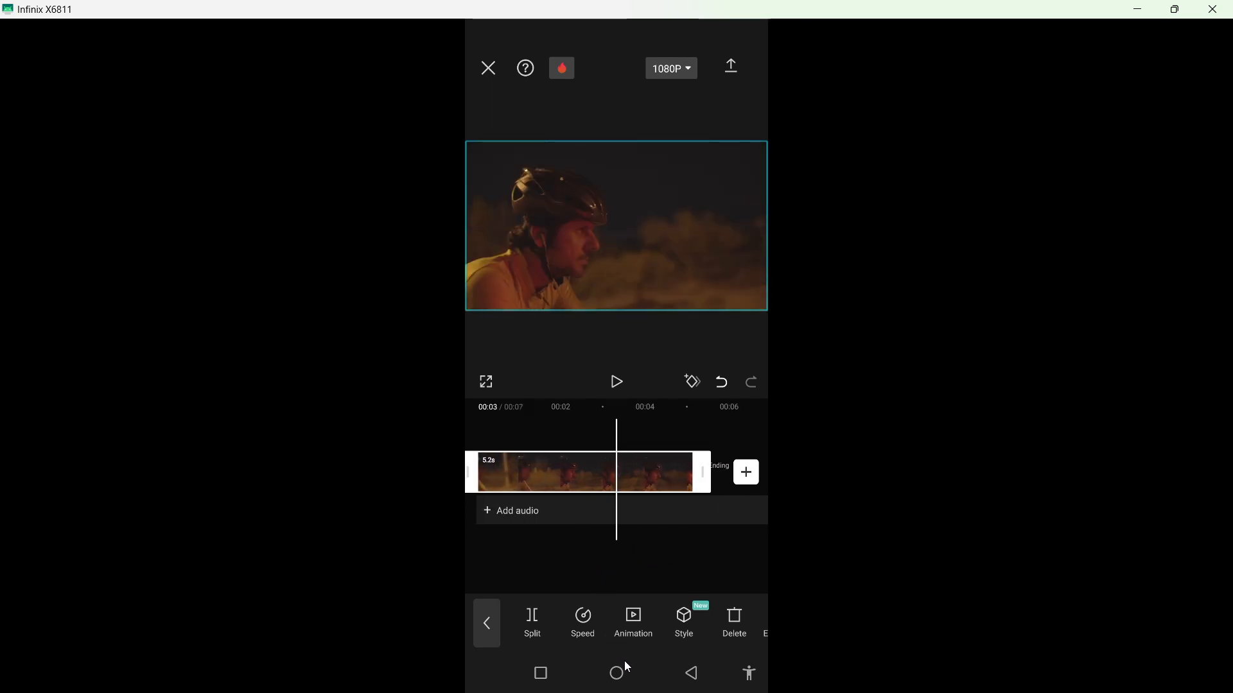
pyautogui.click(616, 673)
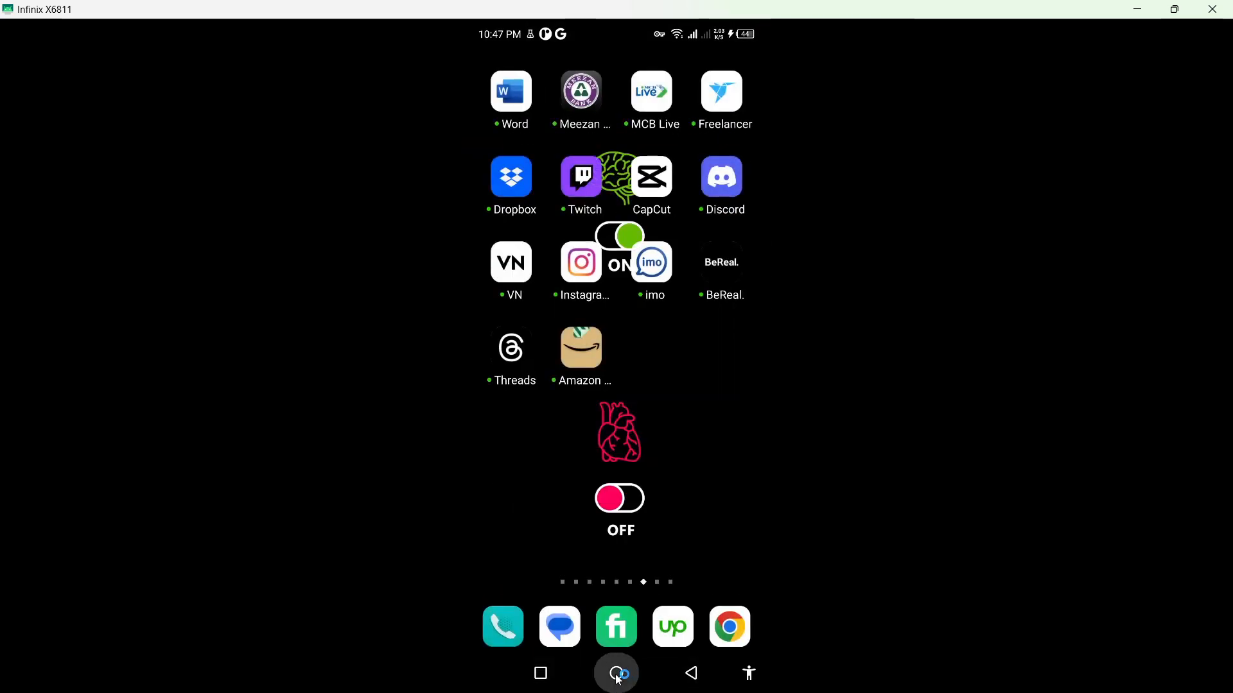